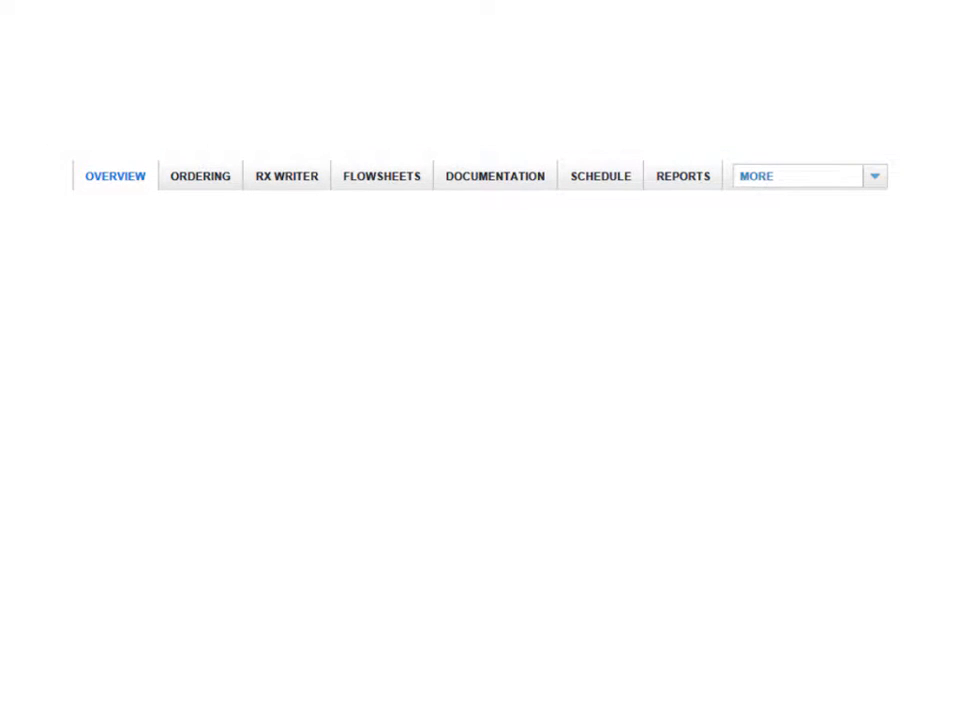
# Enter the Ordering tab and review its Search, Favorite Orders and Medication Reconciliation sub-tabs.
pyautogui.click(200, 176)
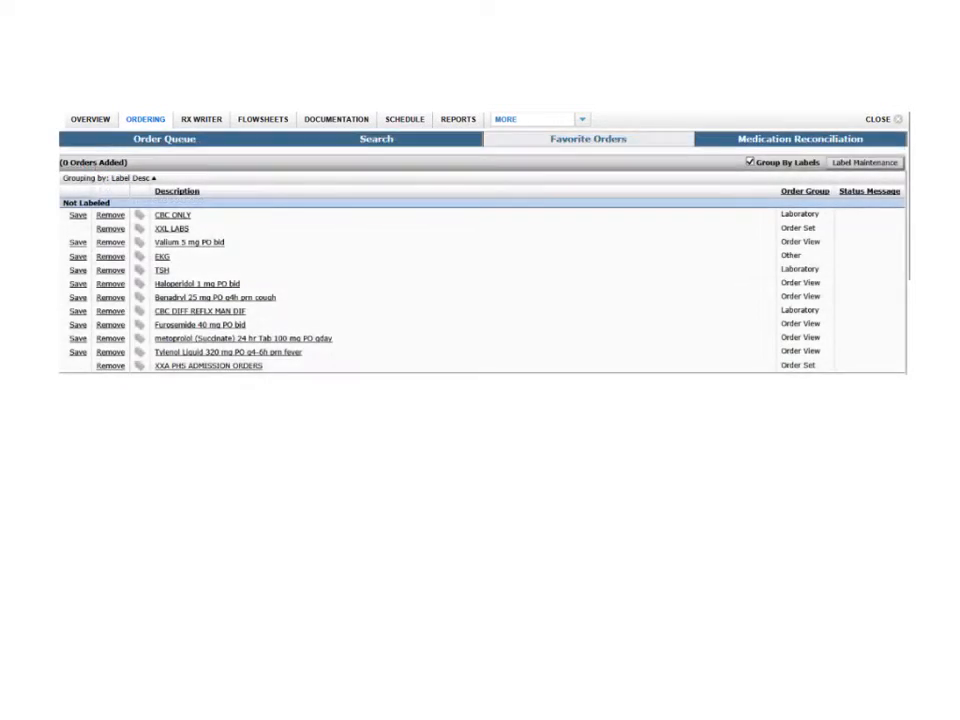
pyautogui.click(798, 124)
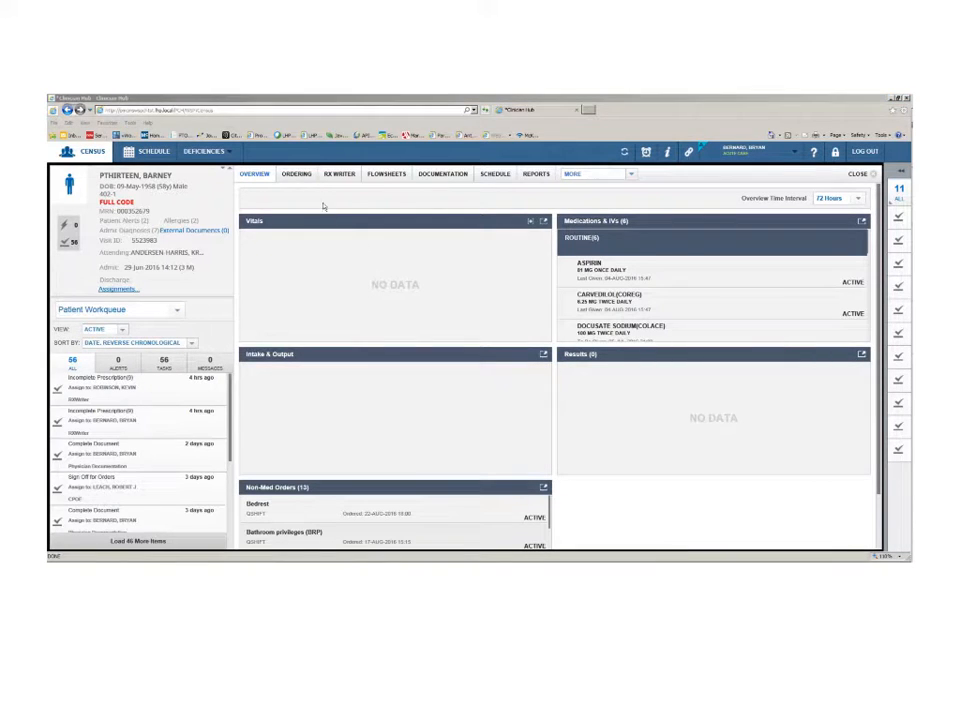
pyautogui.click(296, 174)
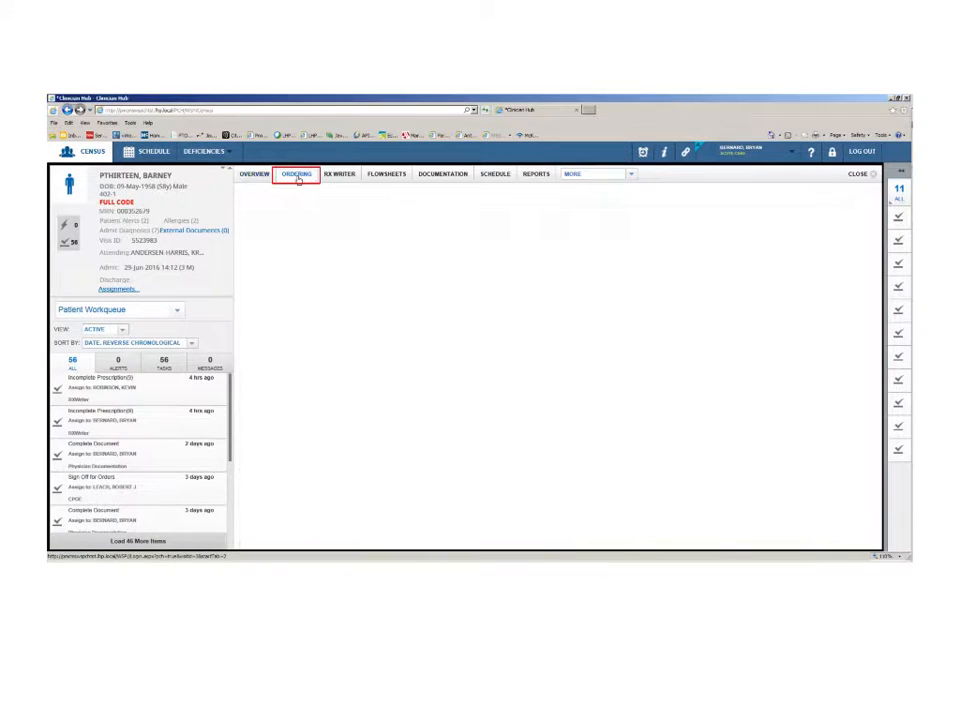
pyautogui.click(296, 172)
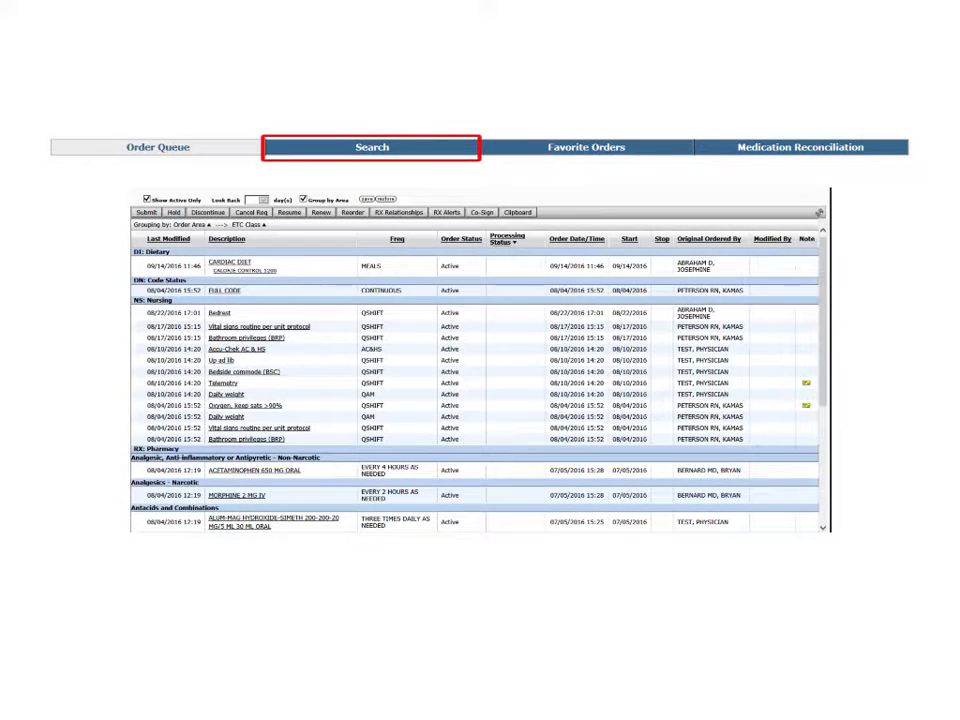
pyautogui.click(588, 148)
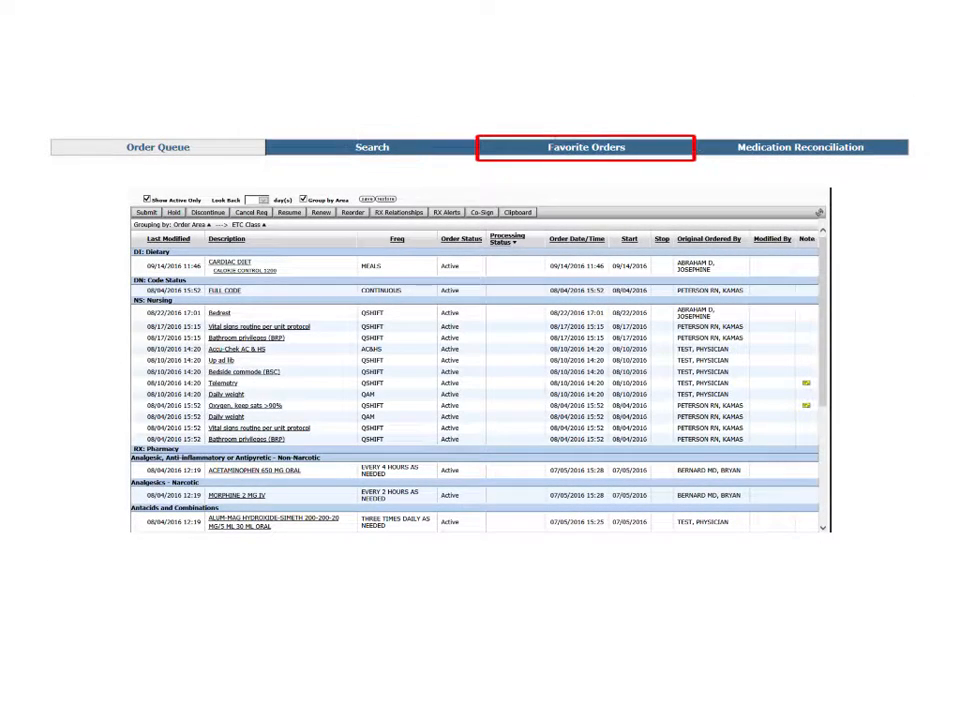
pyautogui.click(804, 148)
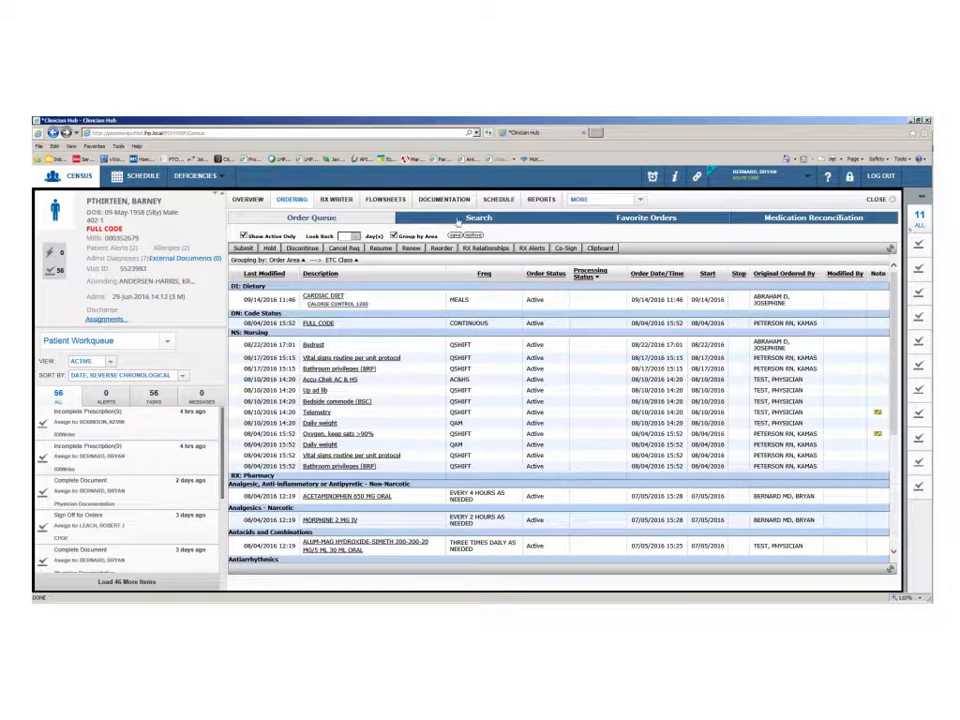
# Search for an order, complete the Furosemide 40 mg PO once-daily detail form and save it.
pyautogui.click(476, 216)
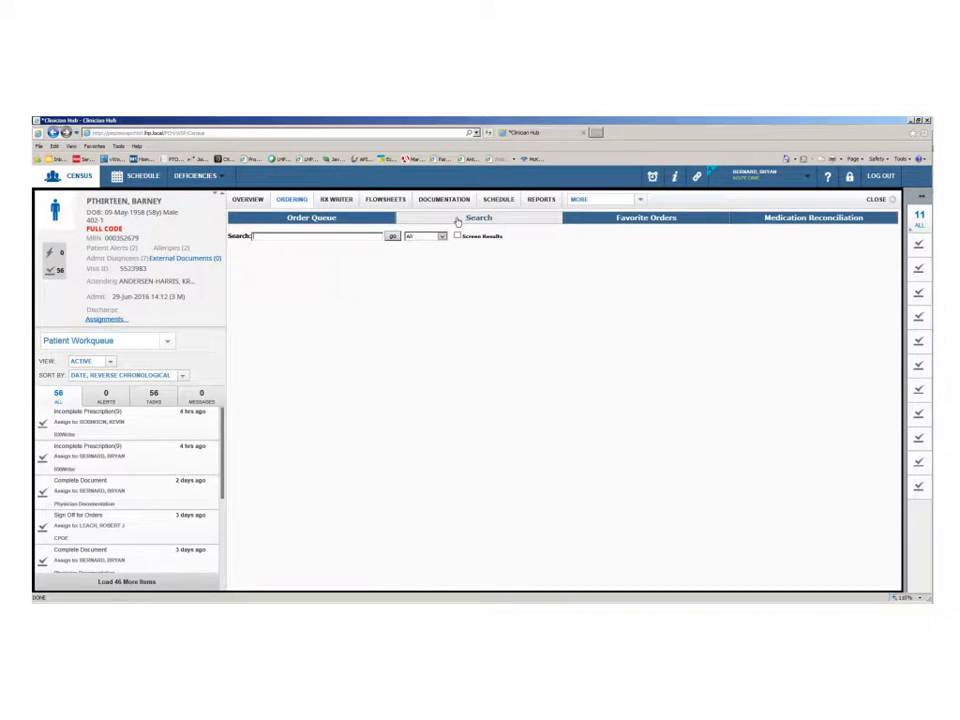
pyautogui.click(816, 198)
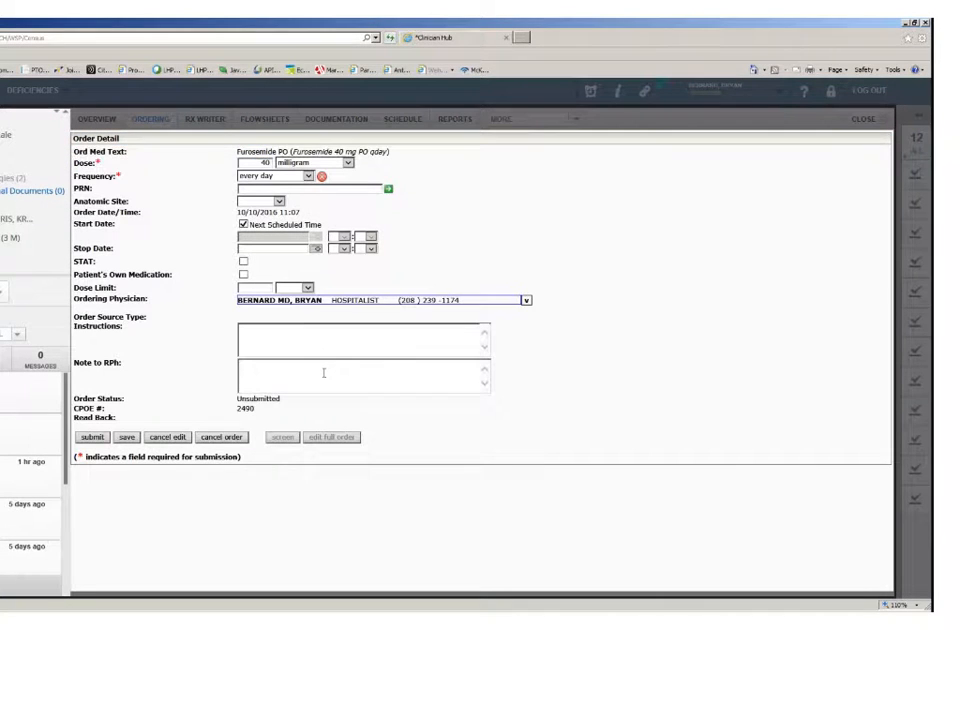
pyautogui.click(312, 176)
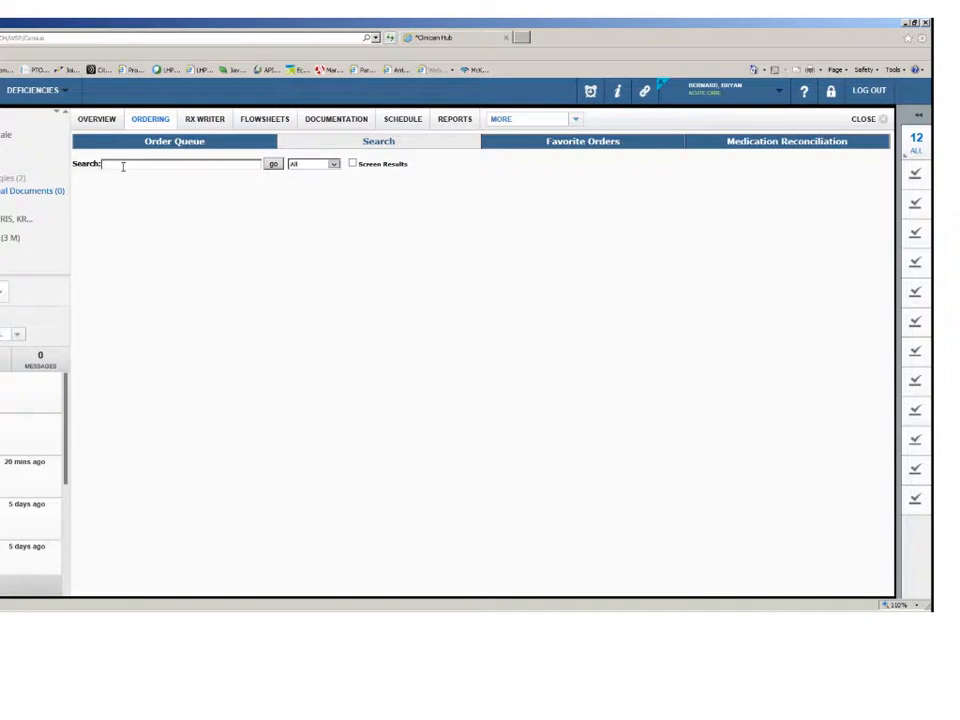
# Search for Lasix and choose a suggested furosemide order from the results.
pyautogui.write('Lasix')
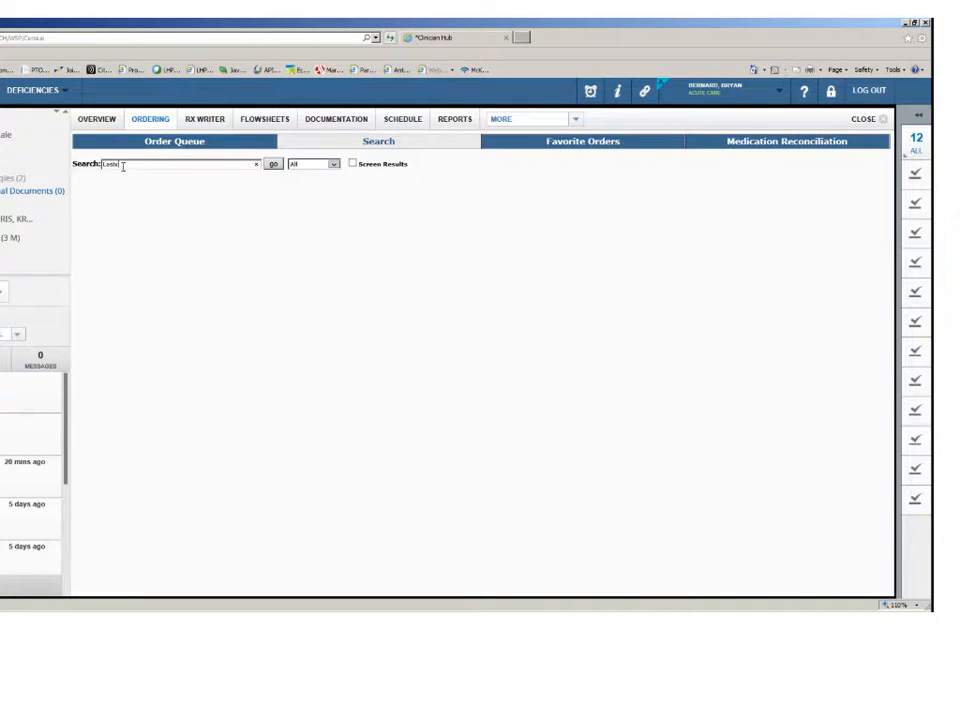
pyautogui.click(126, 220)
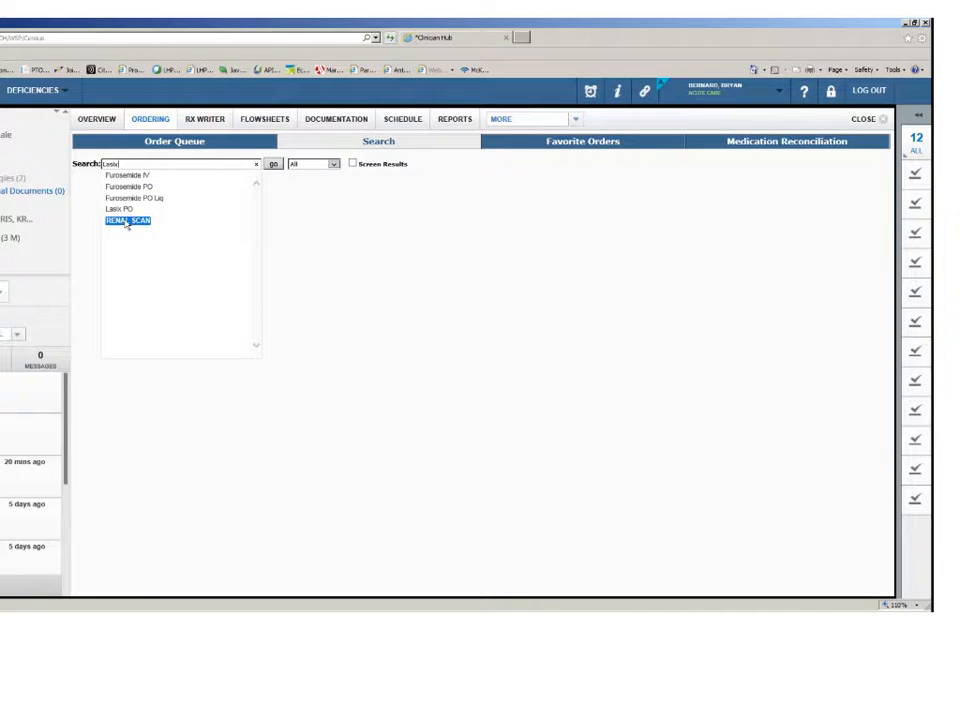
pyautogui.click(272, 164)
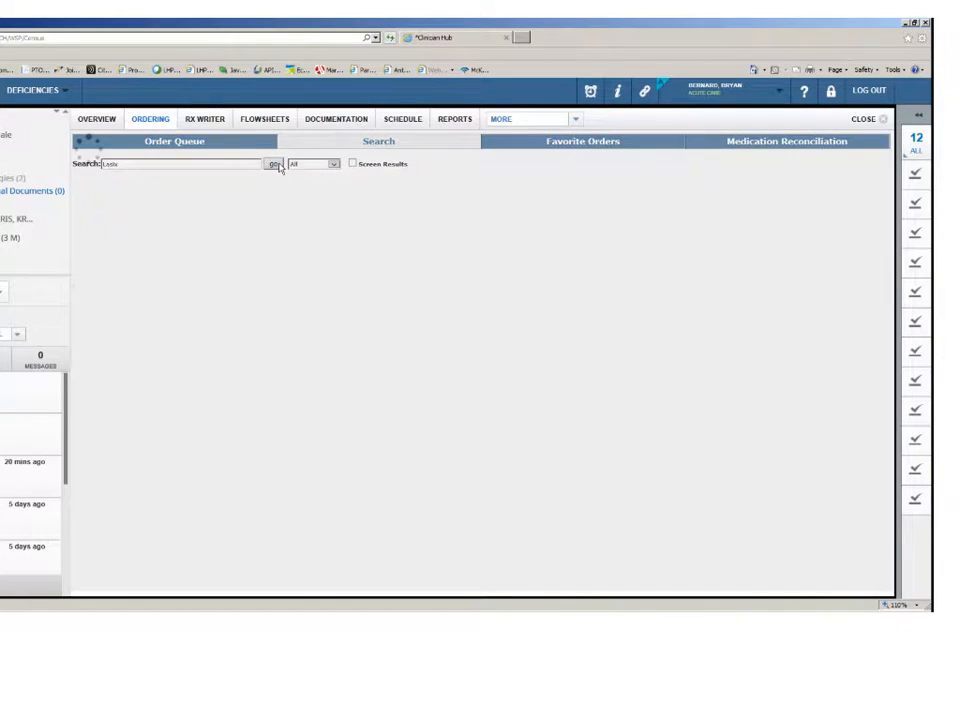
pyautogui.click(272, 164)
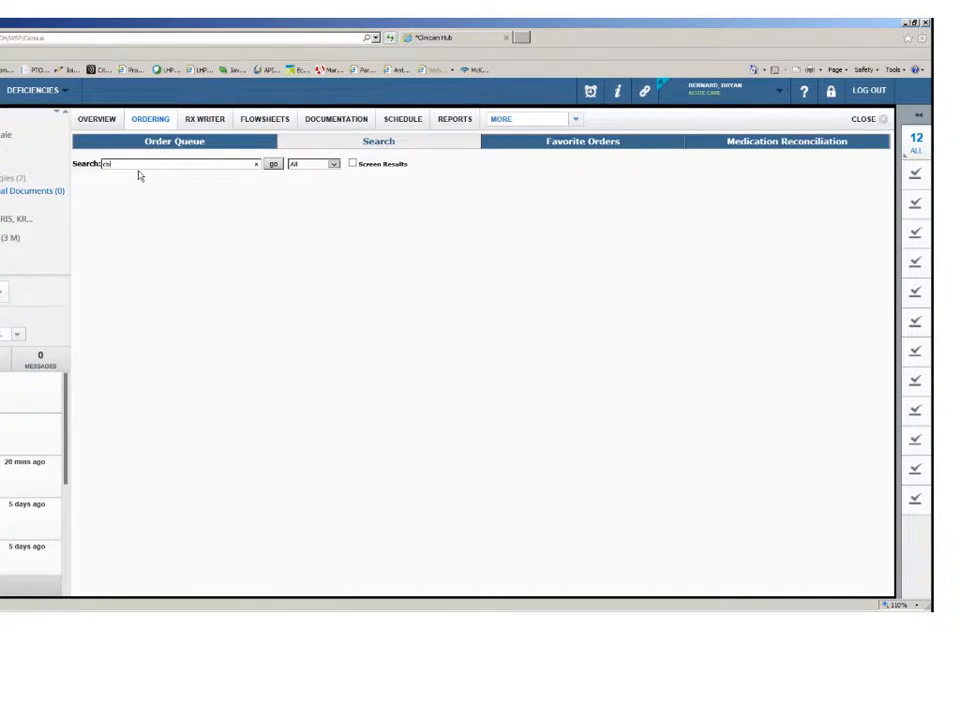
# Search cbc and xxa, then add the full Furosemide 40 mg PO daily order.
pyautogui.write('cbc')
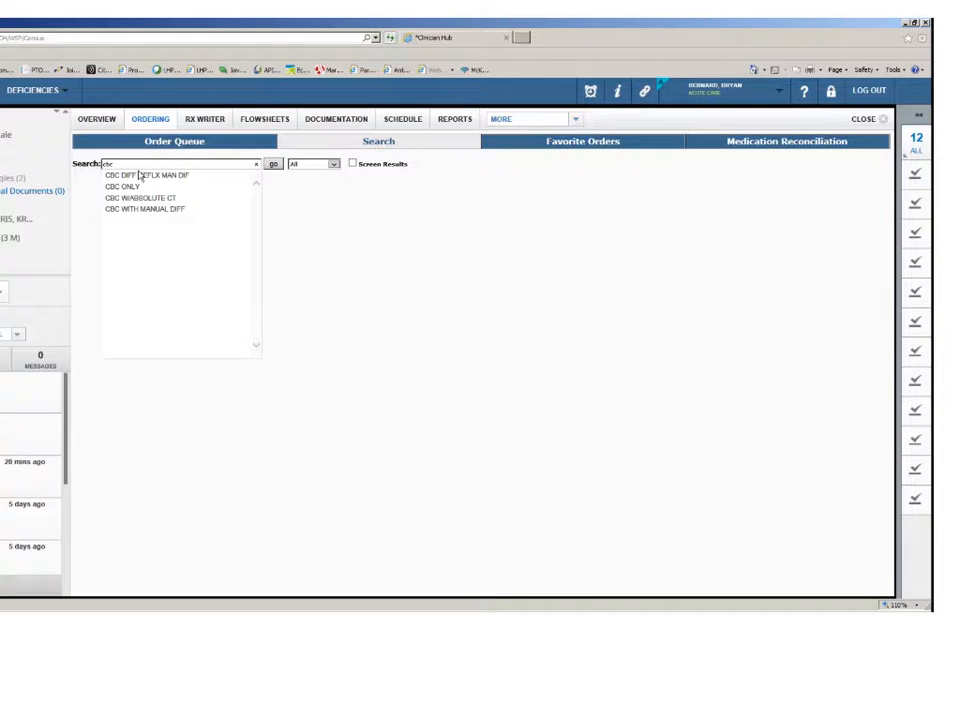
pyautogui.write('xxa')
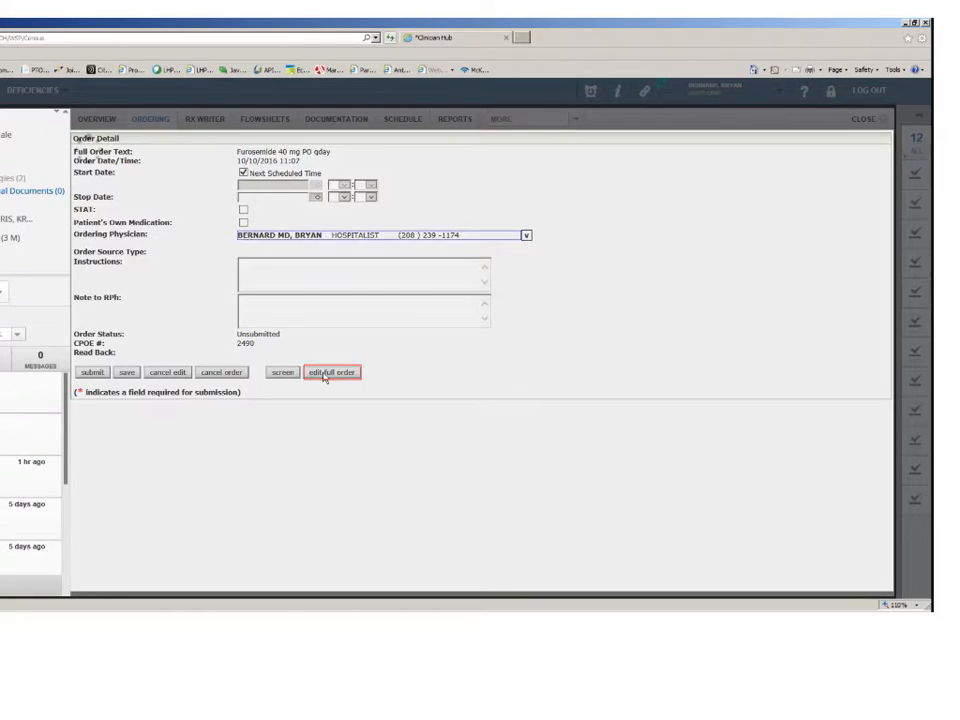
pyautogui.click(332, 372)
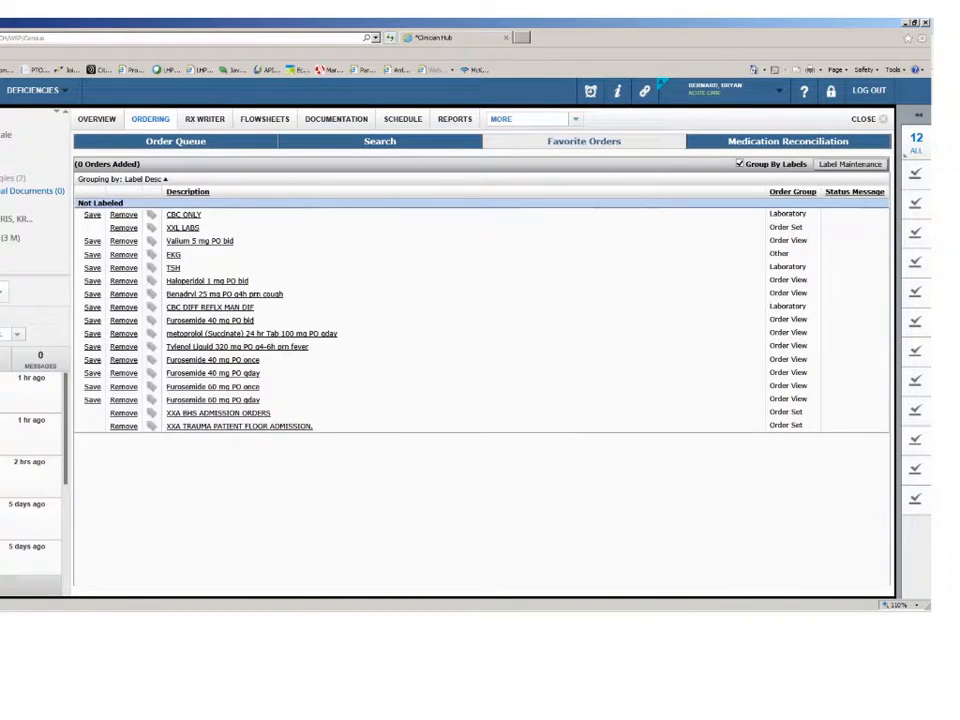
pyautogui.moveTo(350, 502)
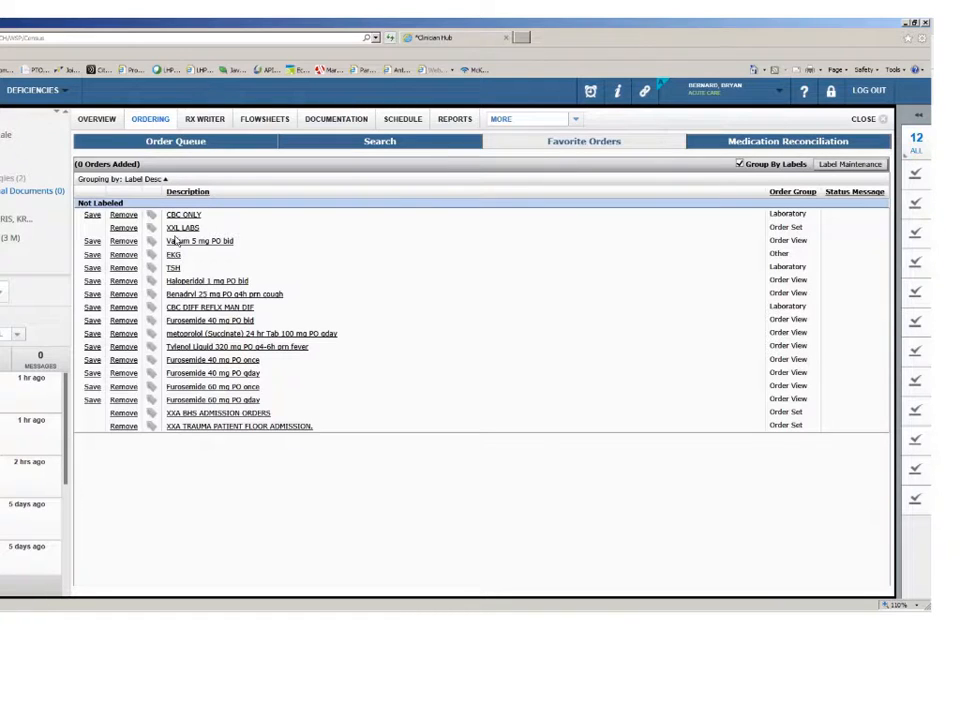
pyautogui.moveTo(180, 282)
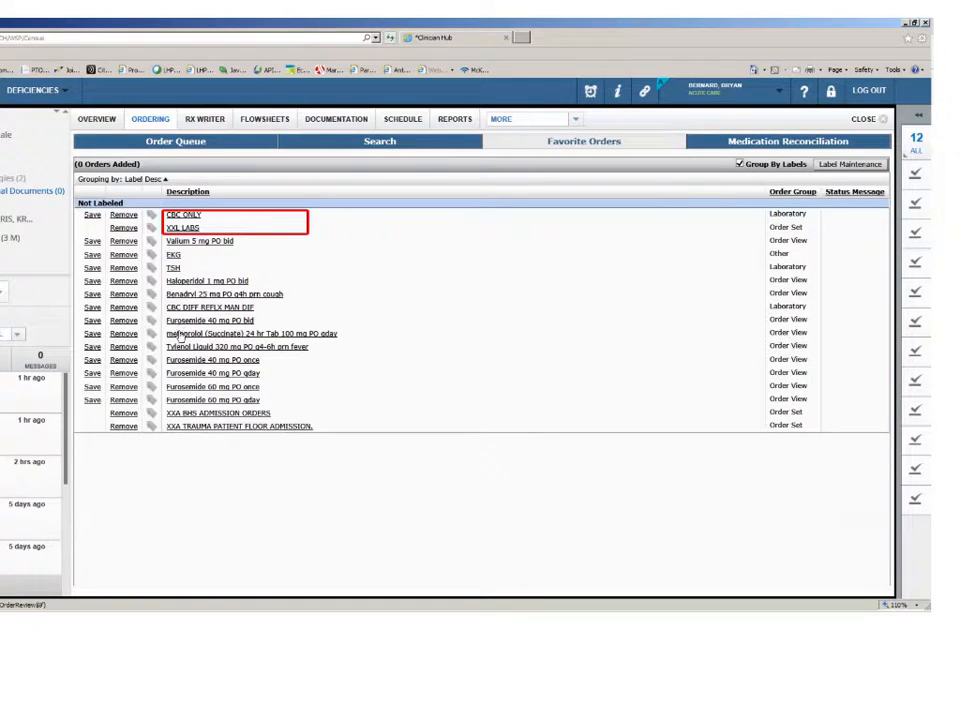
pyautogui.click(380, 140)
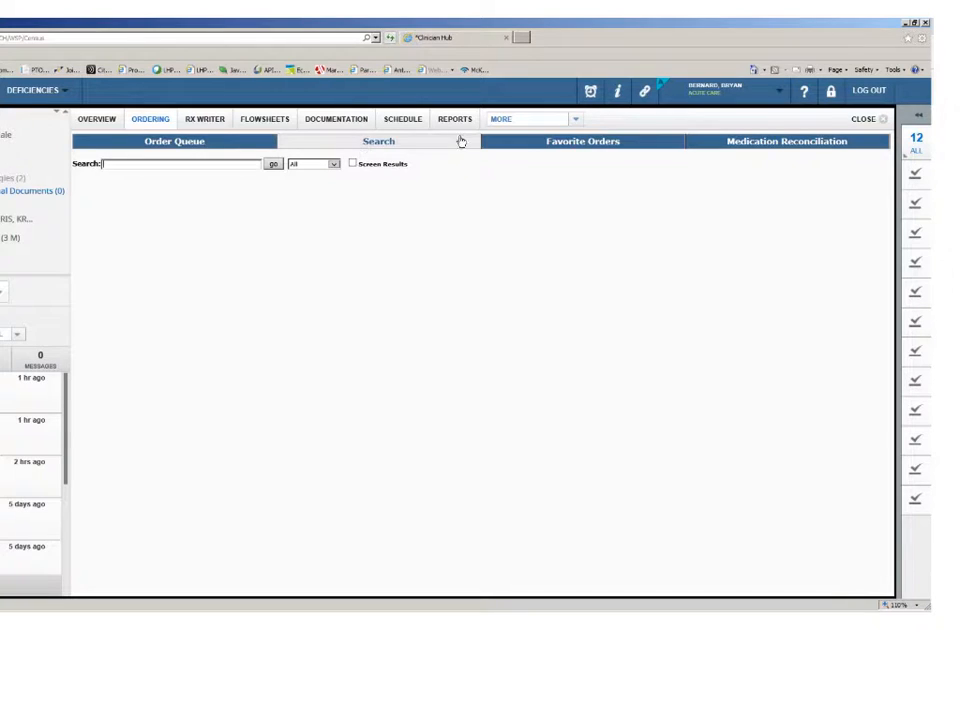
pyautogui.click(584, 140)
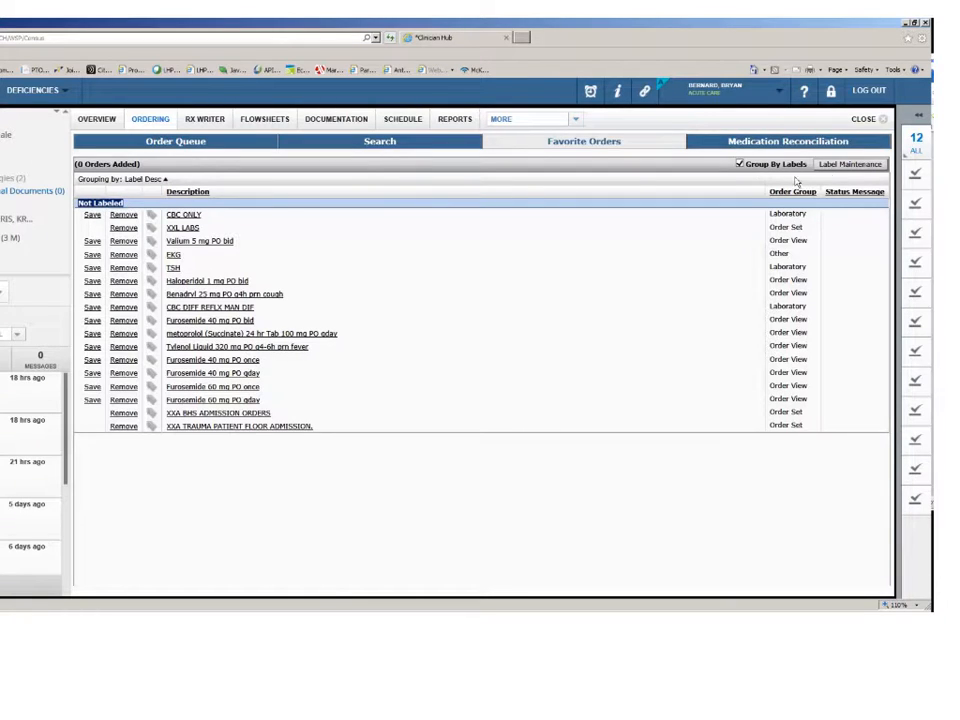
# In Label Maintenance, add the favorite labels Labs and Meds.
pyautogui.click(856, 164)
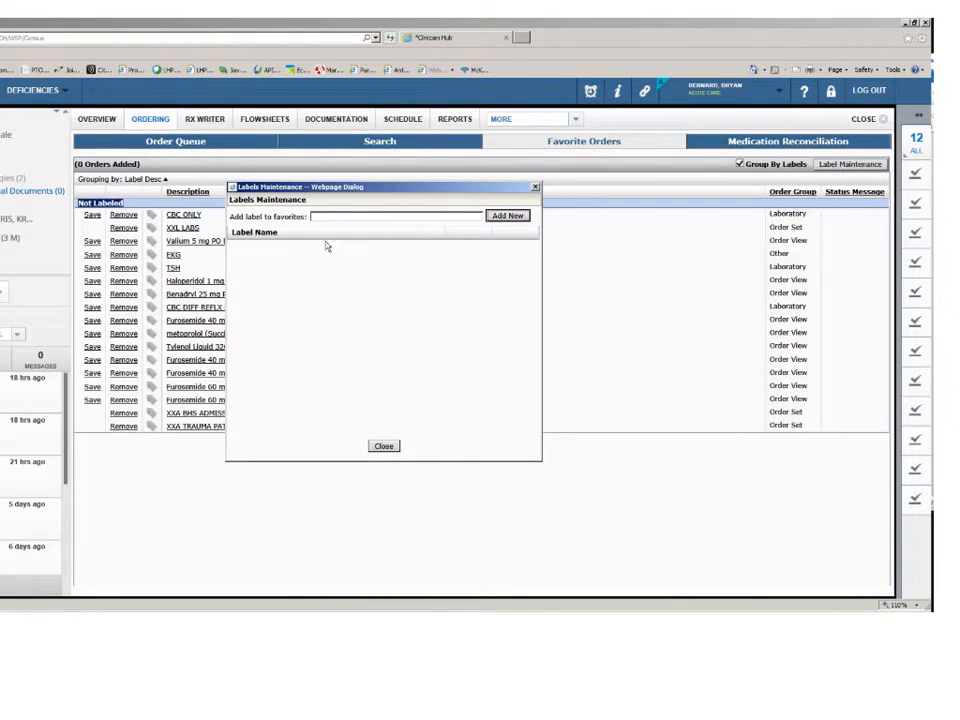
pyautogui.write('Labs')
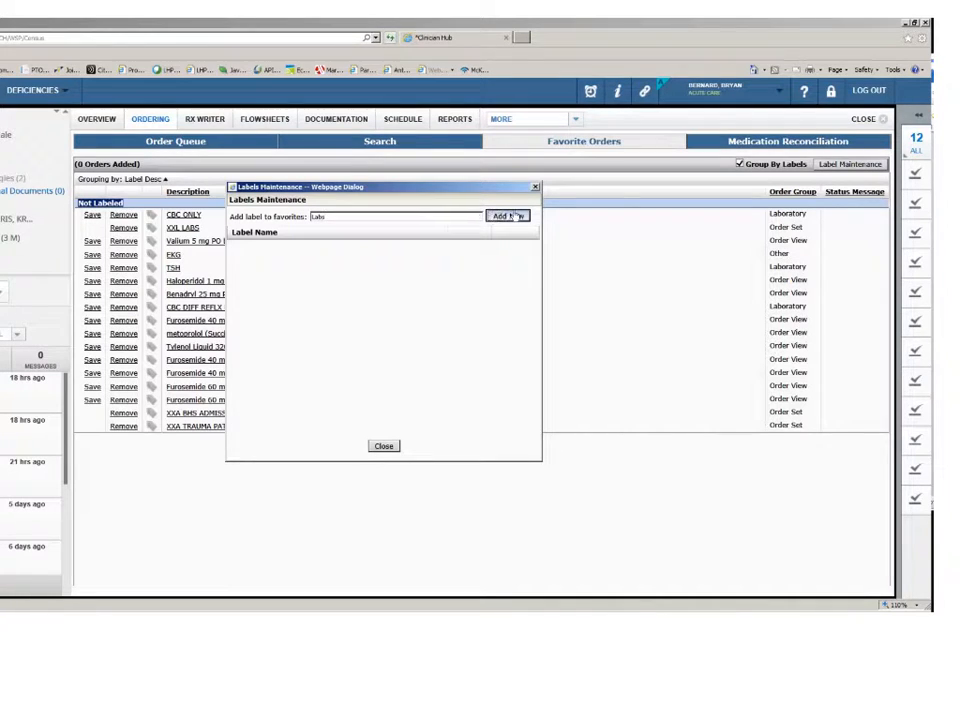
pyautogui.click(506, 216)
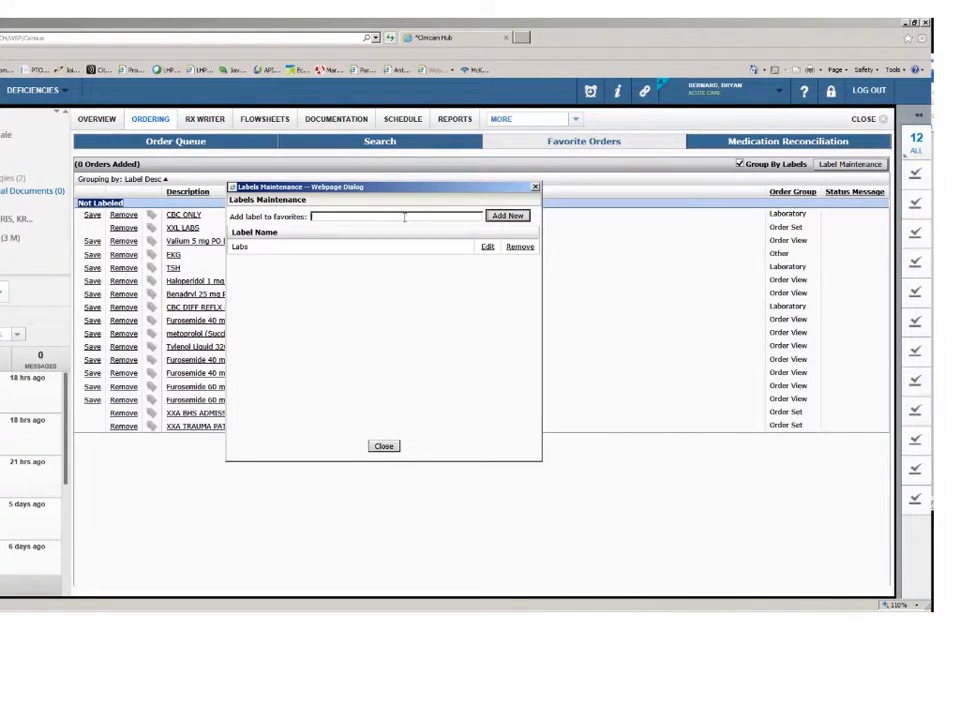
pyautogui.write('Meds')
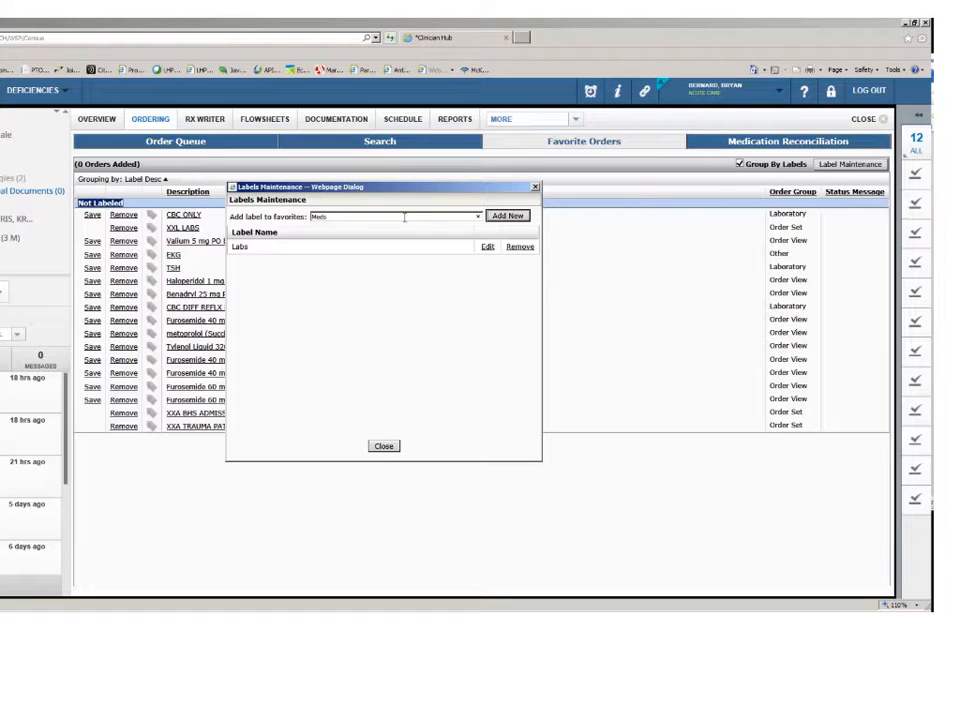
pyautogui.click(508, 216)
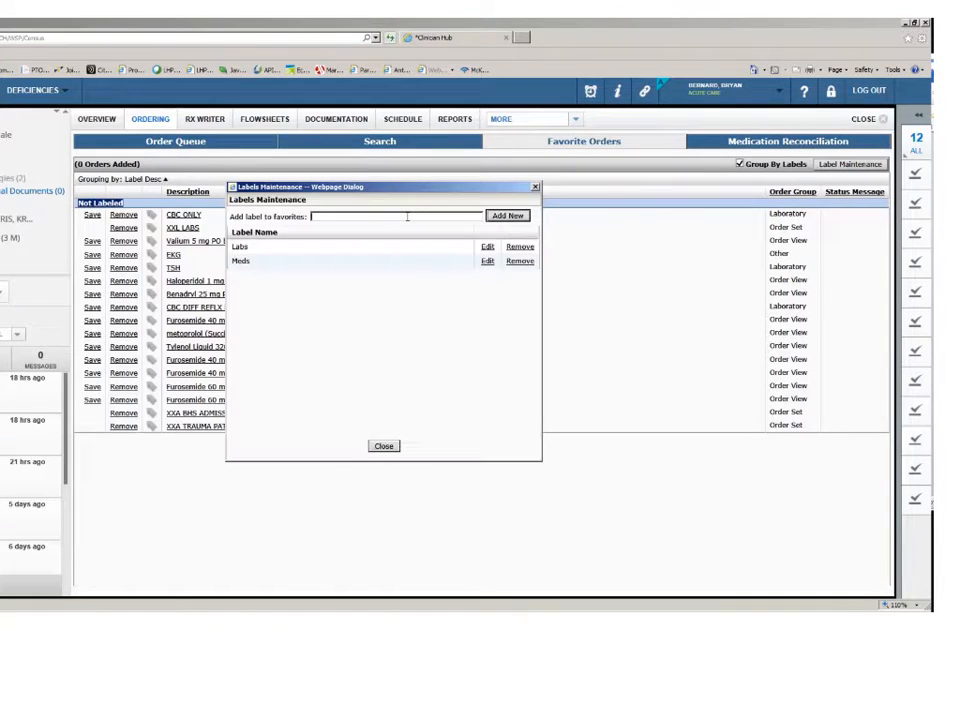
# Add the Order Sets label and close back to the favorite orders list.
pyautogui.write('Oral')
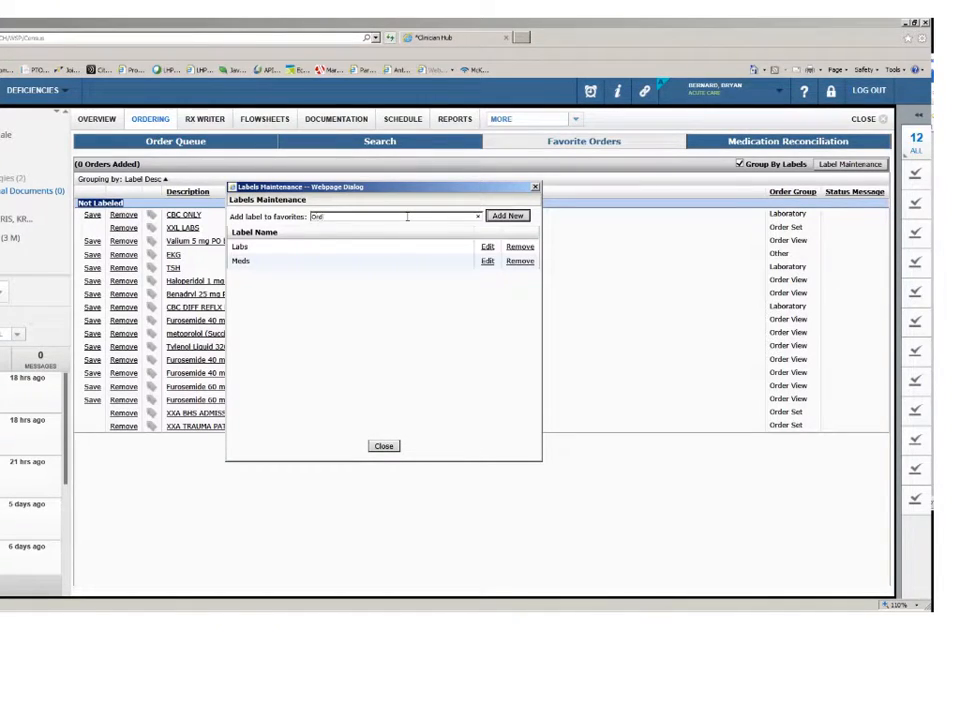
pyautogui.write('Order Sets')
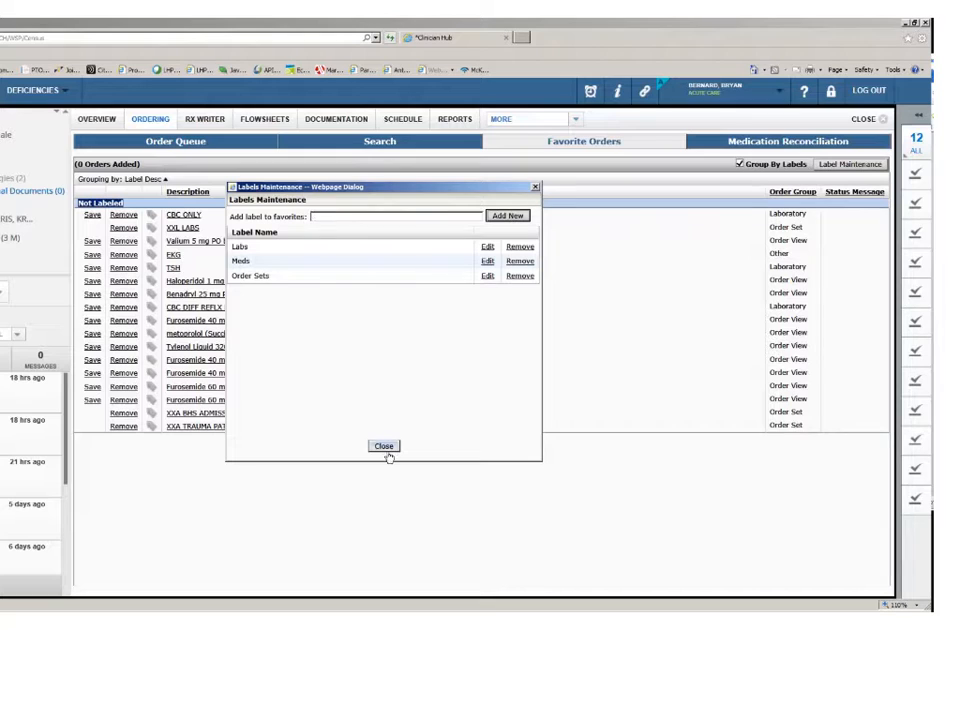
pyautogui.click(384, 446)
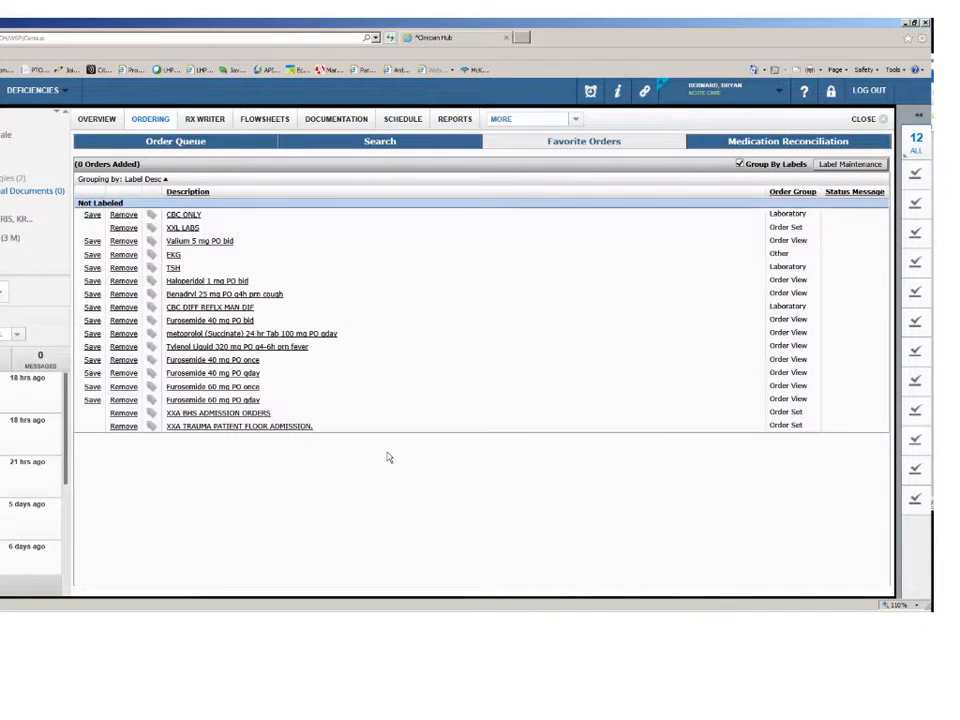
pyautogui.moveTo(244, 268)
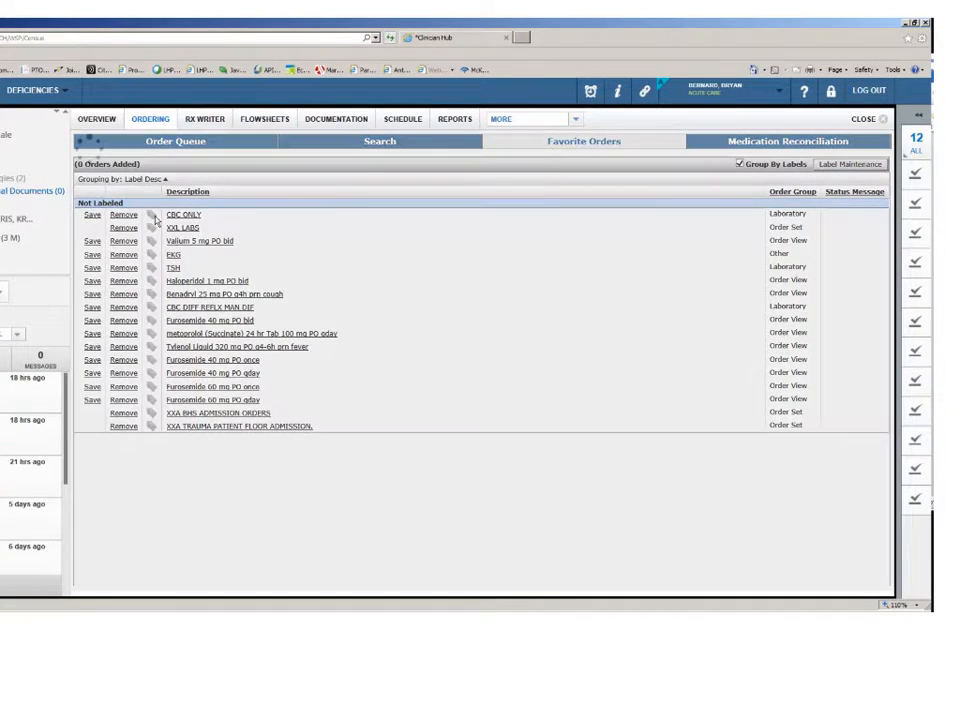
# Assign the Labs label to the CBC ONLY favorite.
pyautogui.click(152, 216)
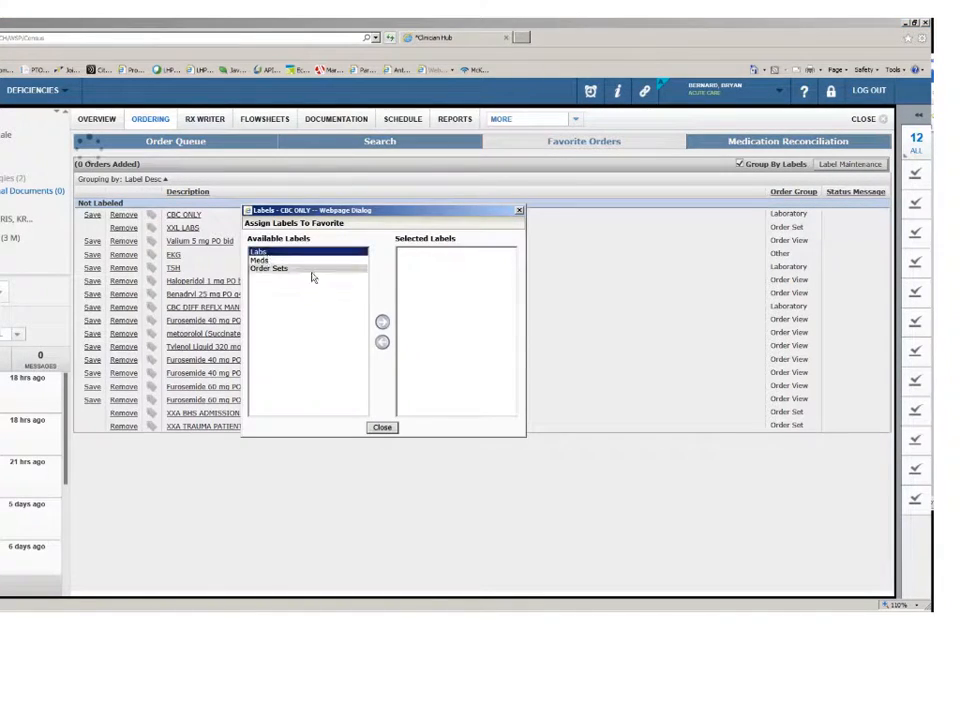
pyautogui.click(382, 320)
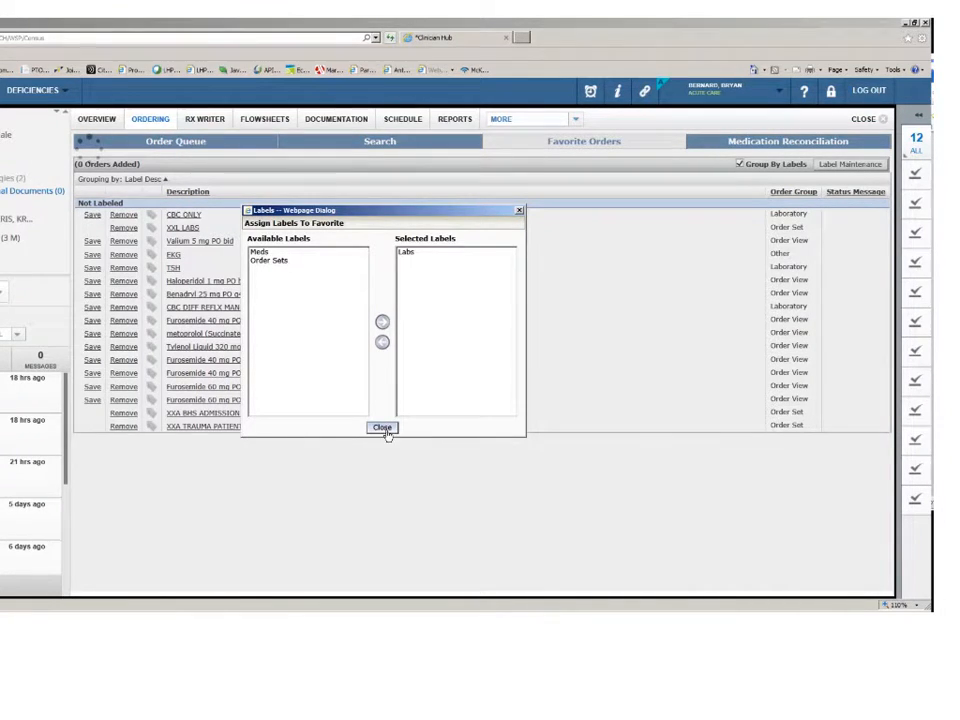
pyautogui.click(382, 428)
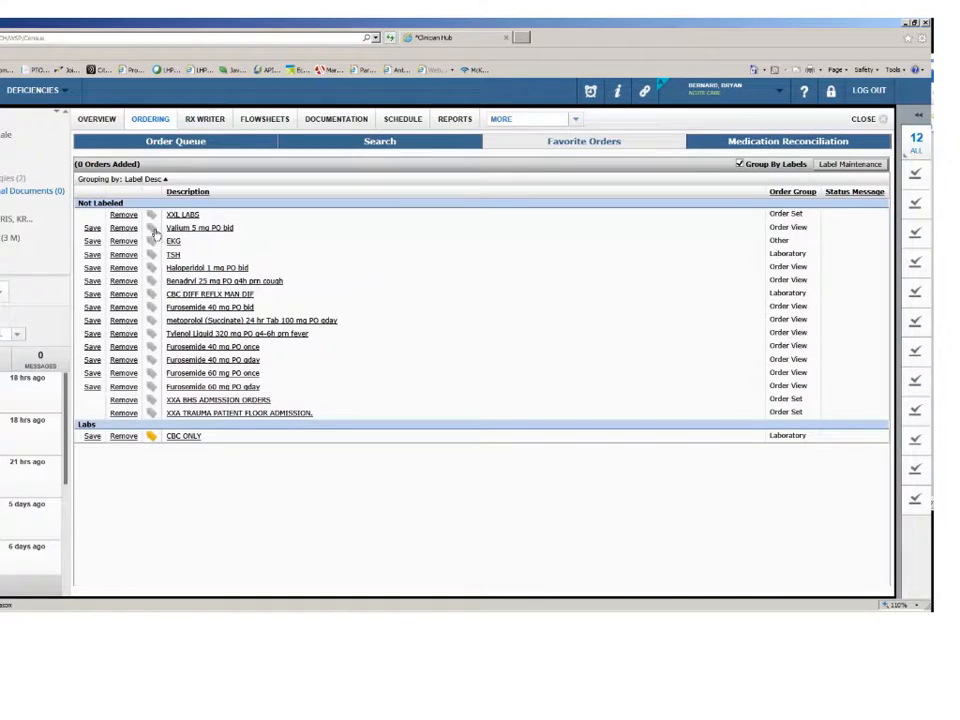
# Assign a label to the XXL LABS favorite.
pyautogui.click(152, 228)
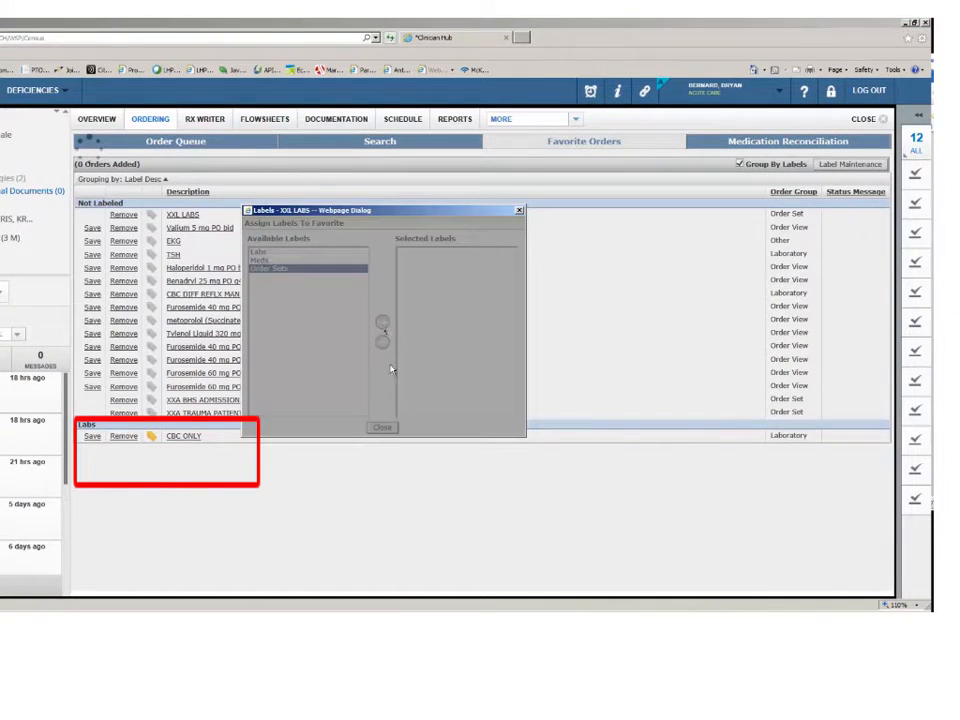
pyautogui.click(380, 428)
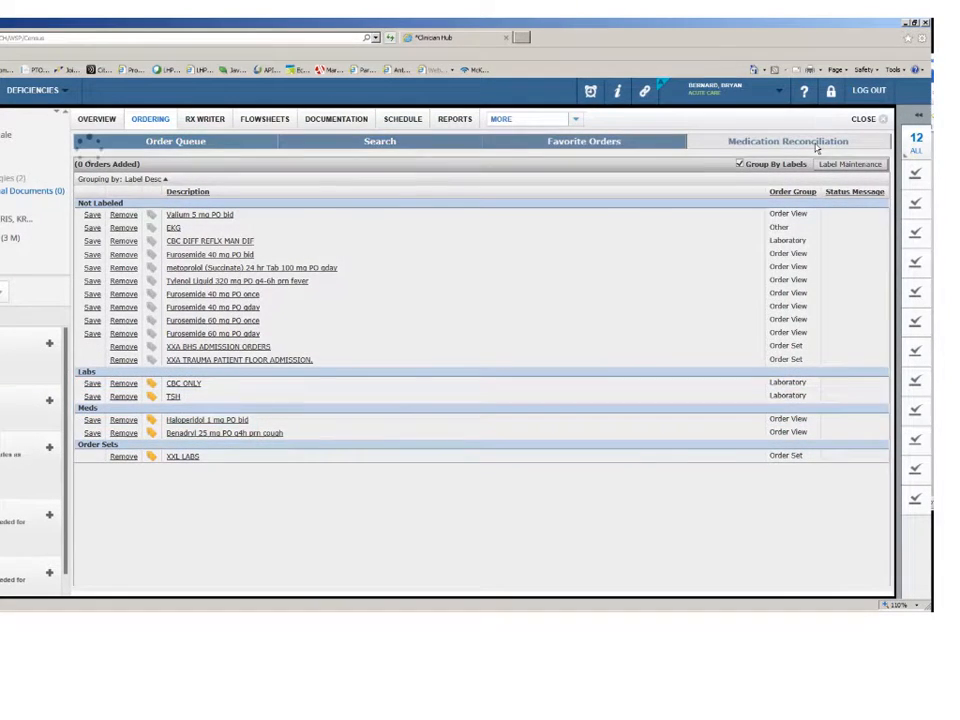
# Show the Medication Reconciliation overview with completed discharge reconciliations.
pyautogui.click(788, 142)
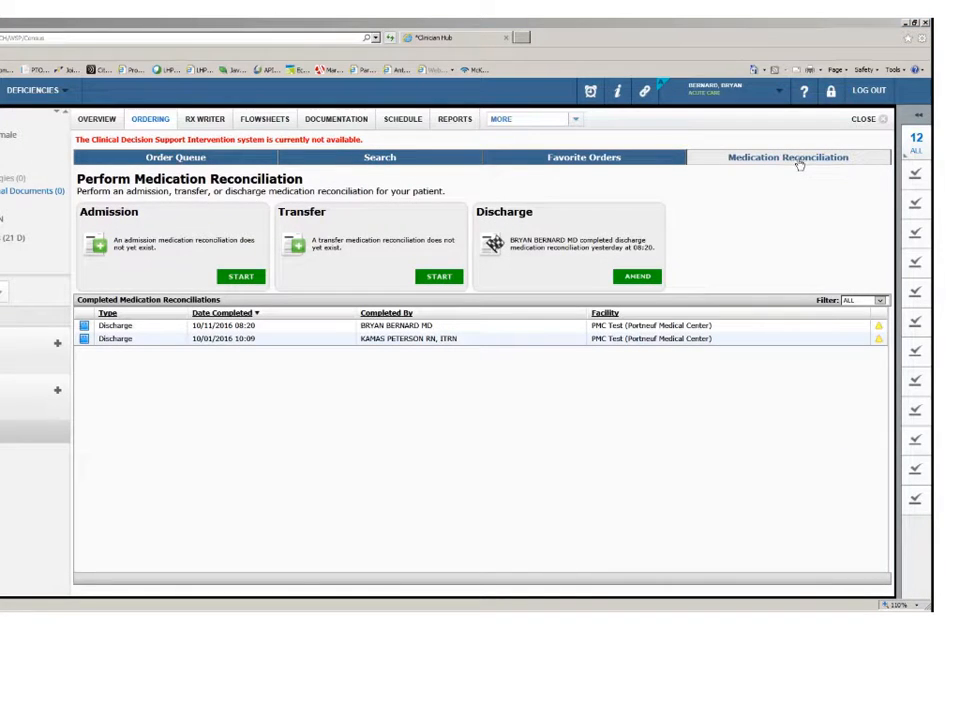
pyautogui.moveTo(798, 166)
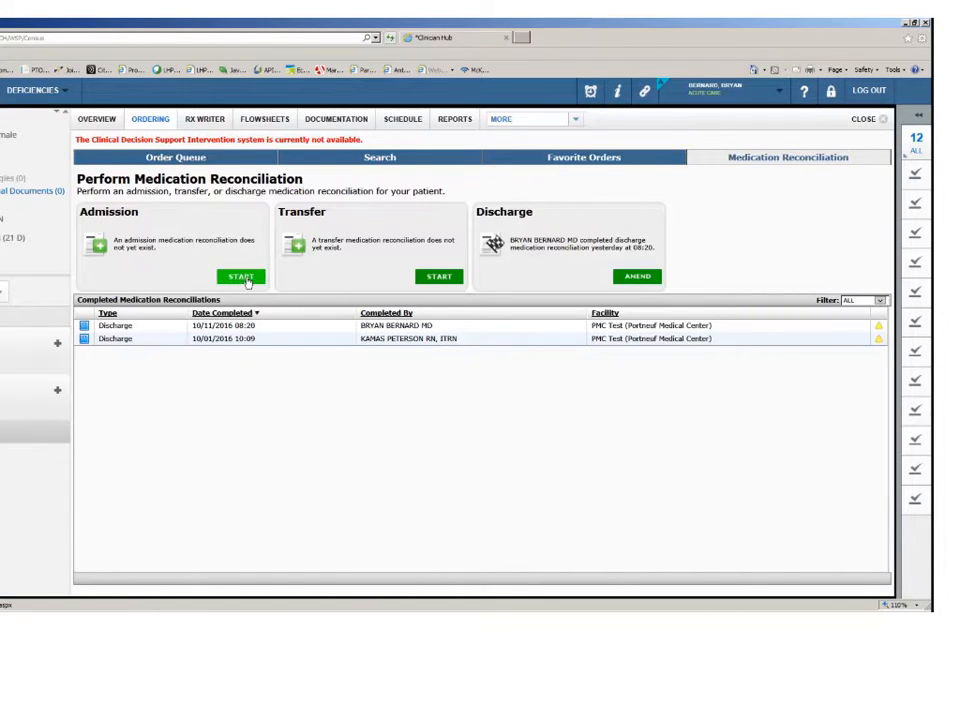
pyautogui.moveTo(240, 276)
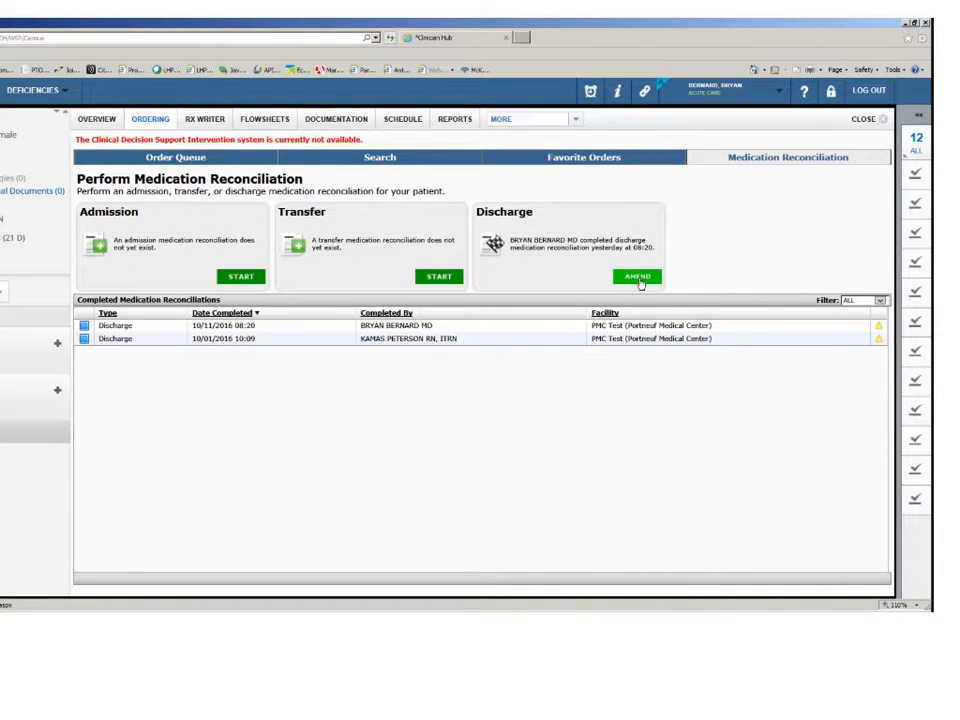
# Amend the completed discharge reconciliation to open its draft with the home prednisone tablets.
pyautogui.click(642, 276)
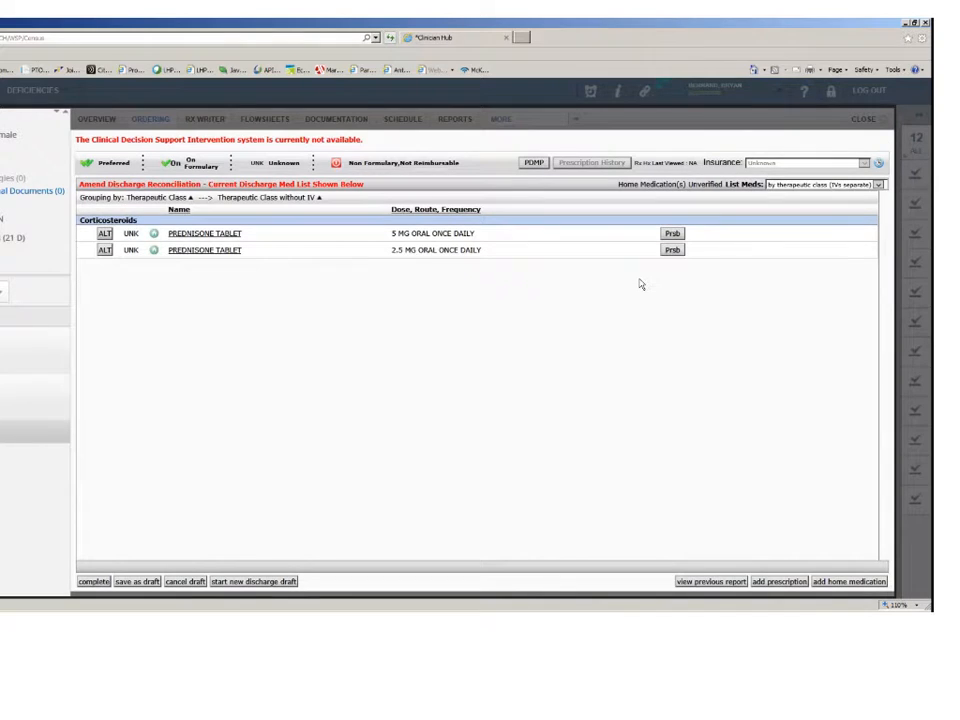
pyautogui.moveTo(620, 270)
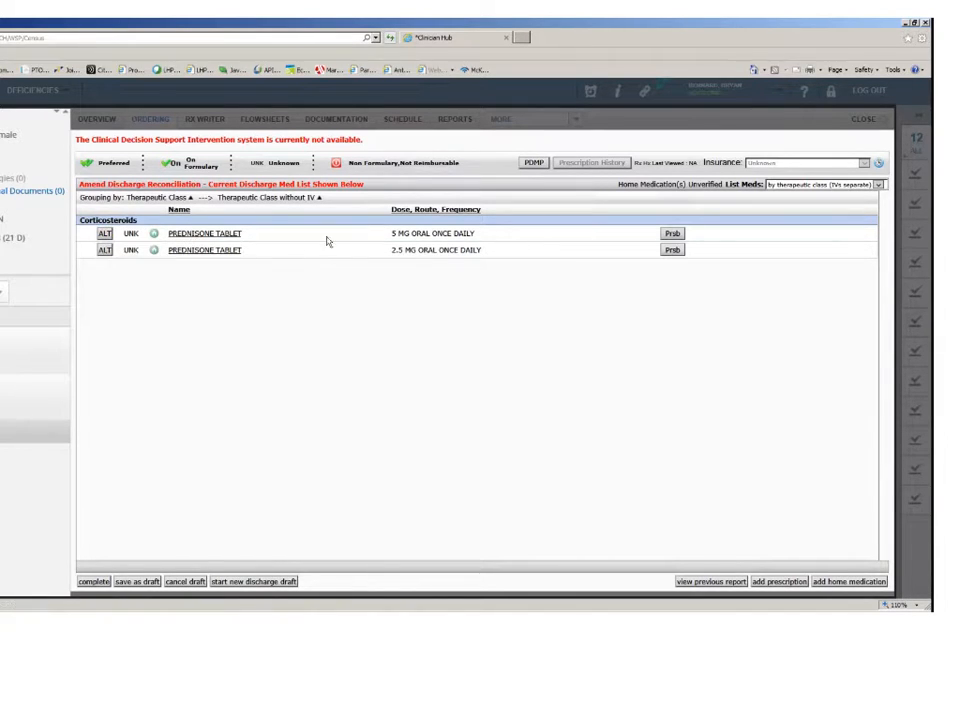
pyautogui.moveTo(296, 416)
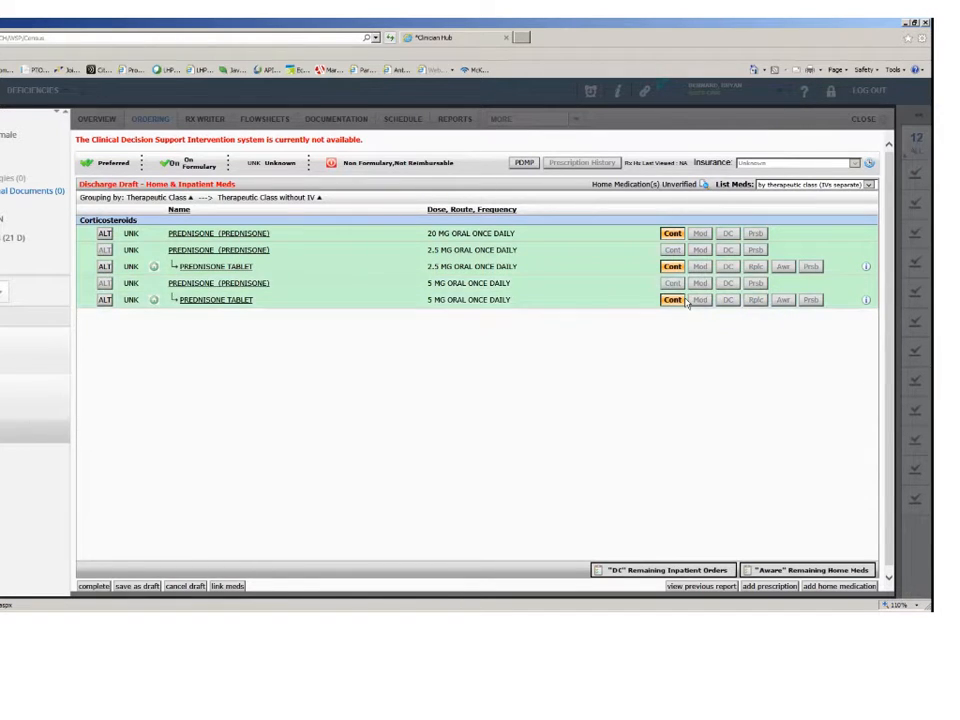
pyautogui.moveTo(578, 260)
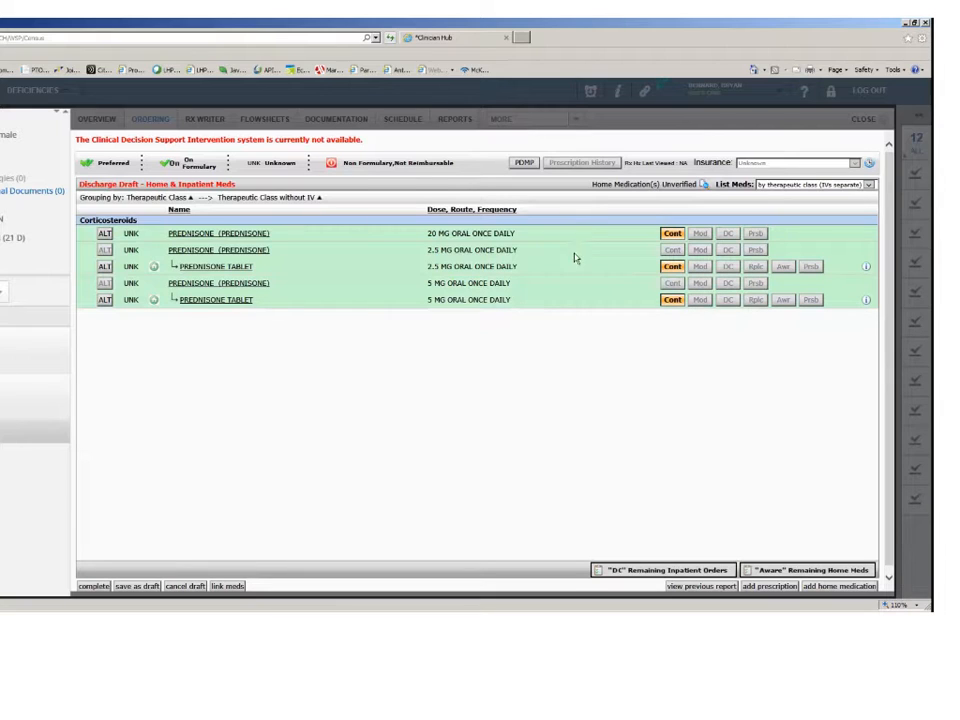
pyautogui.moveTo(568, 304)
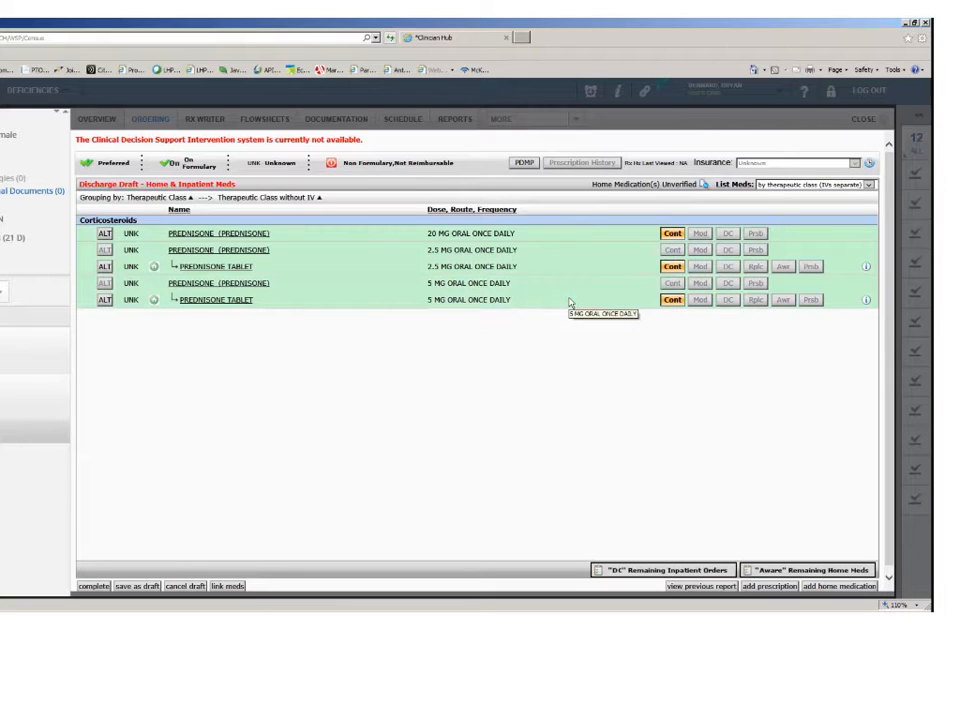